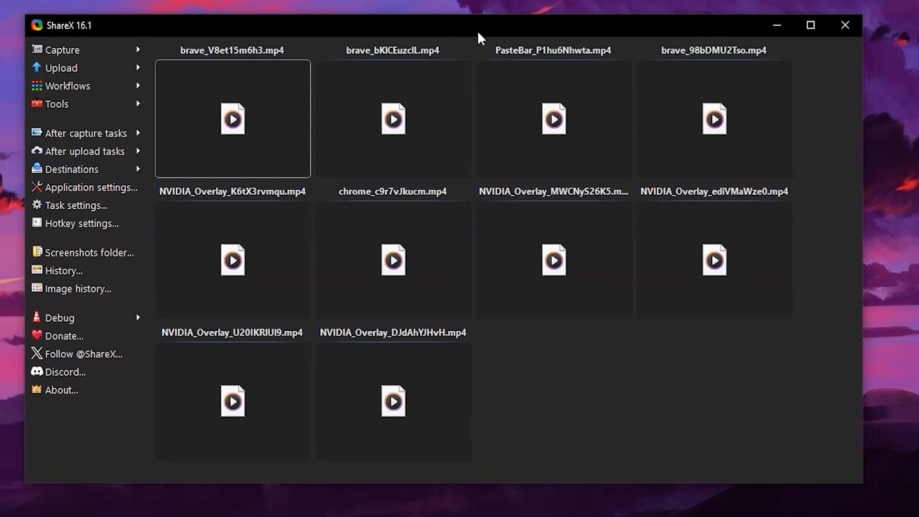
Step: Browse ShareX's After capture tasks and Capture menus, then show the preset Workflows shortcuts
left_click(86, 133)
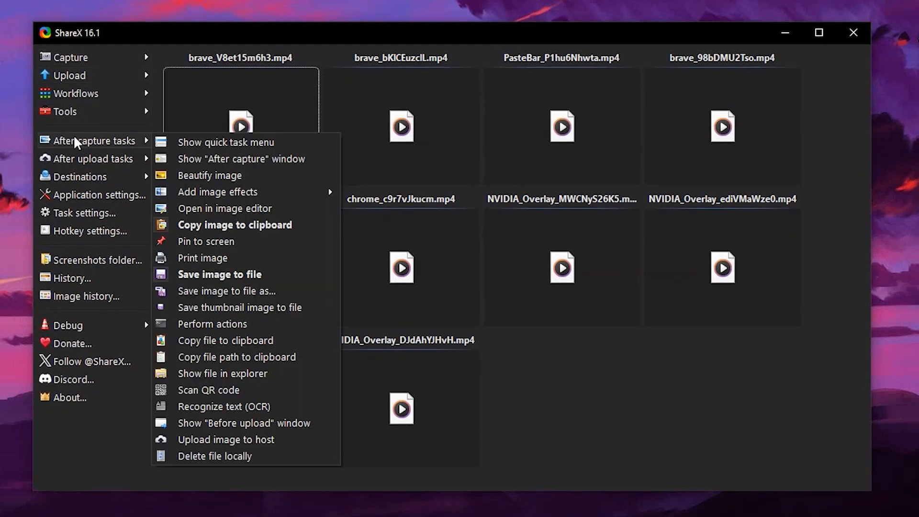
left_click(70, 56)
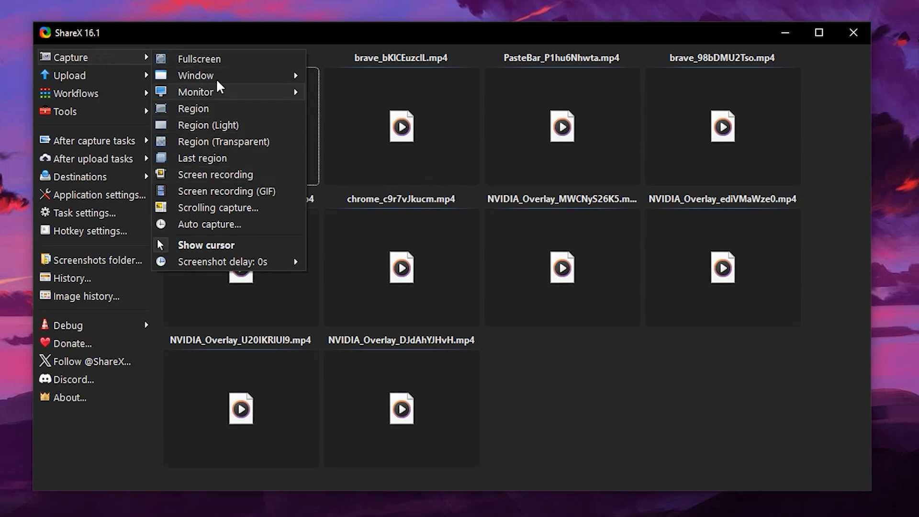
left_click(69, 75)
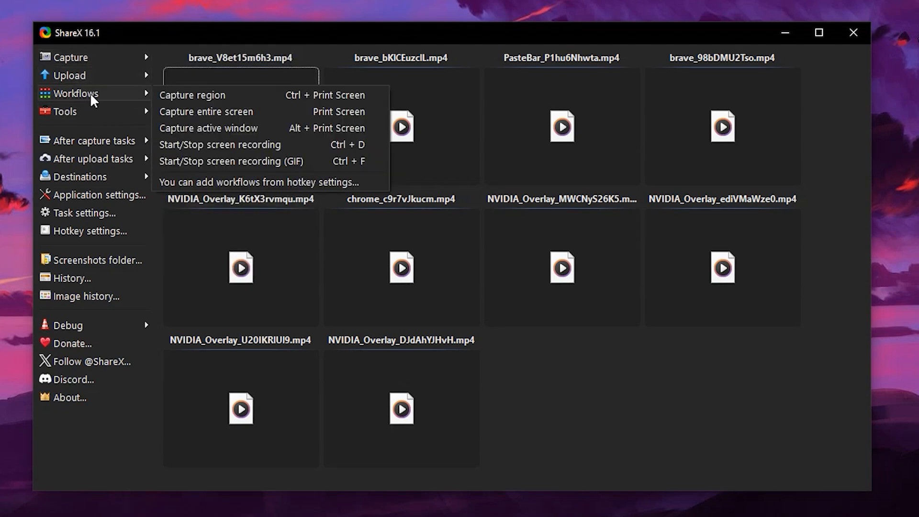
left_click(63, 111)
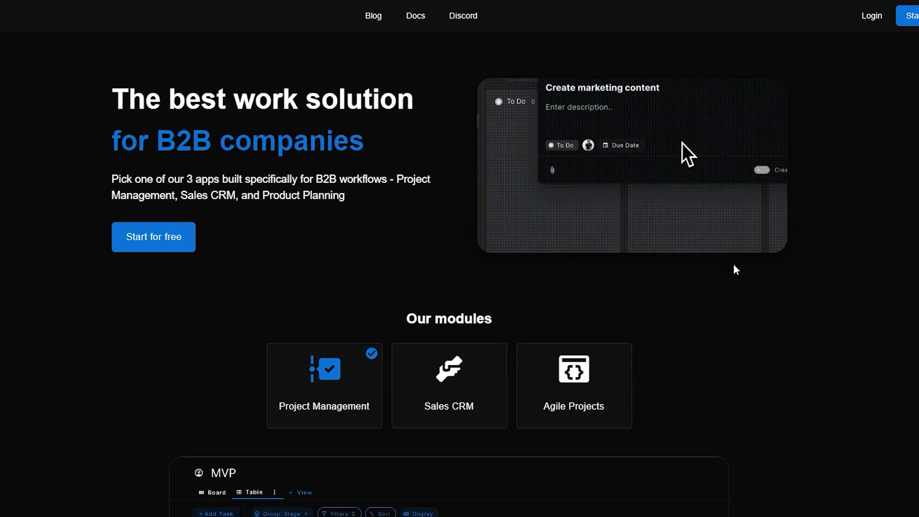
Step: Scroll the Tillywork homepage past Our modules down to the Use cases section
scroll("down", 3)
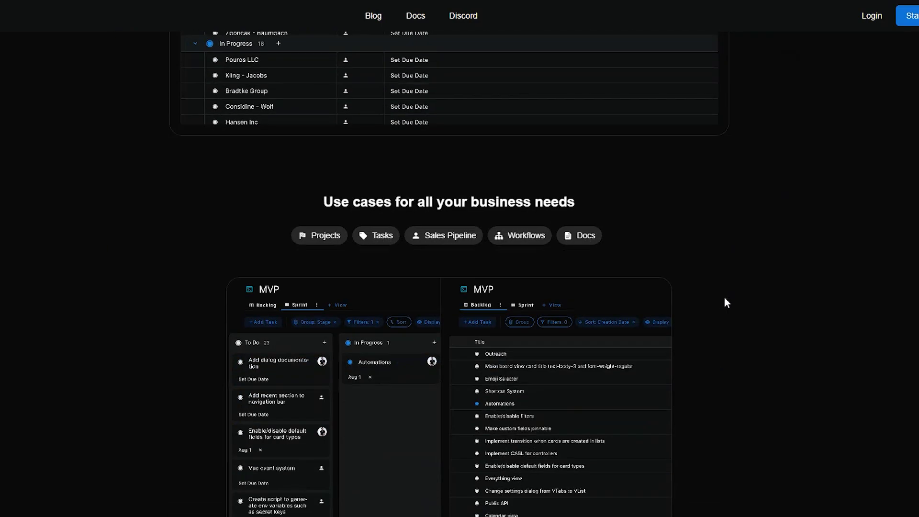
scroll("down", 3)
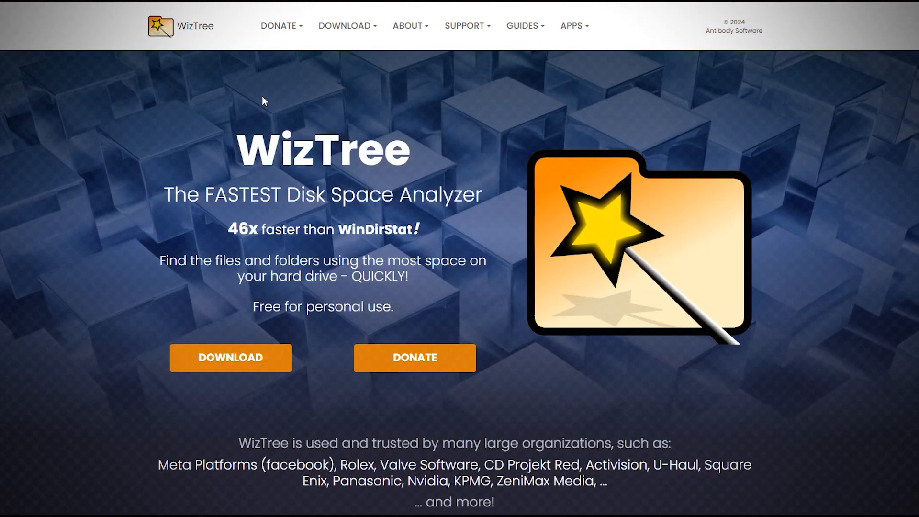
Step: Scroll the WizTree site and scan C: Local Disk to show Tree View and treemap
scroll("down", 3)
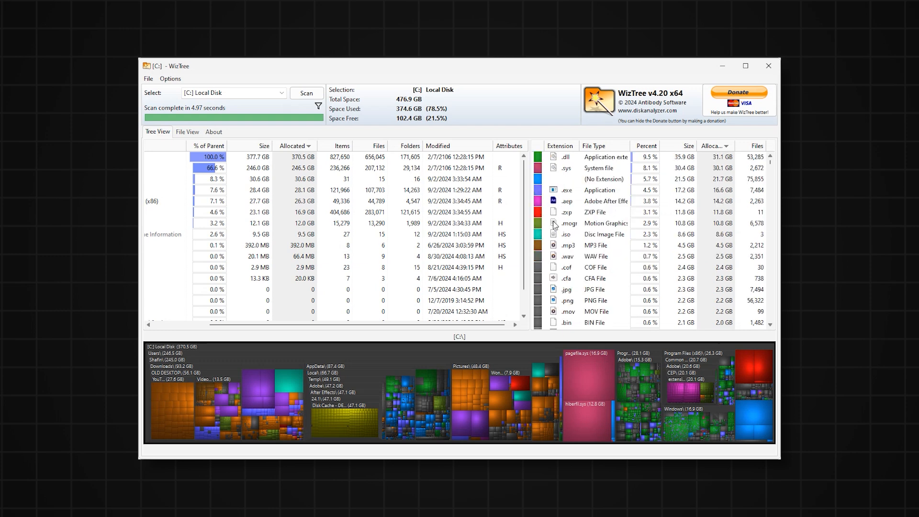
left_click(281, 93)
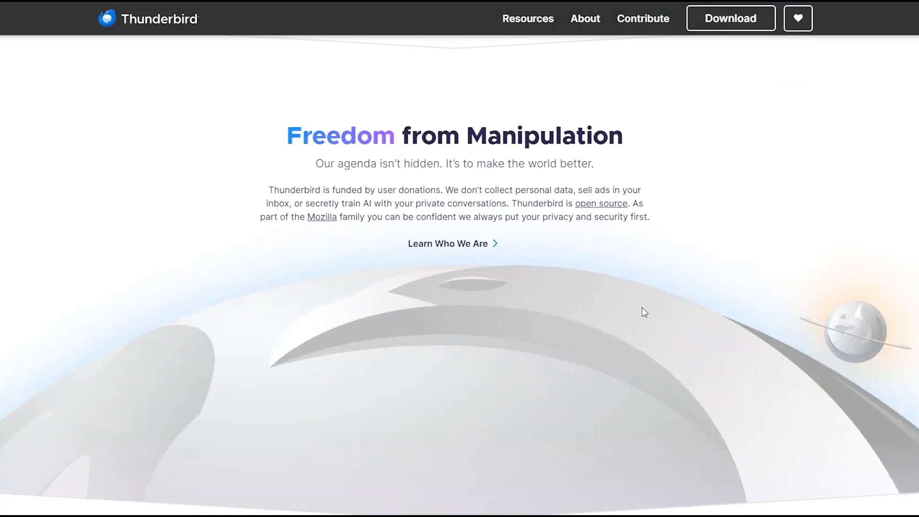
Step: Scroll the Thunderbird website, then show the app's empty Address Book tab
scroll("down", 3)
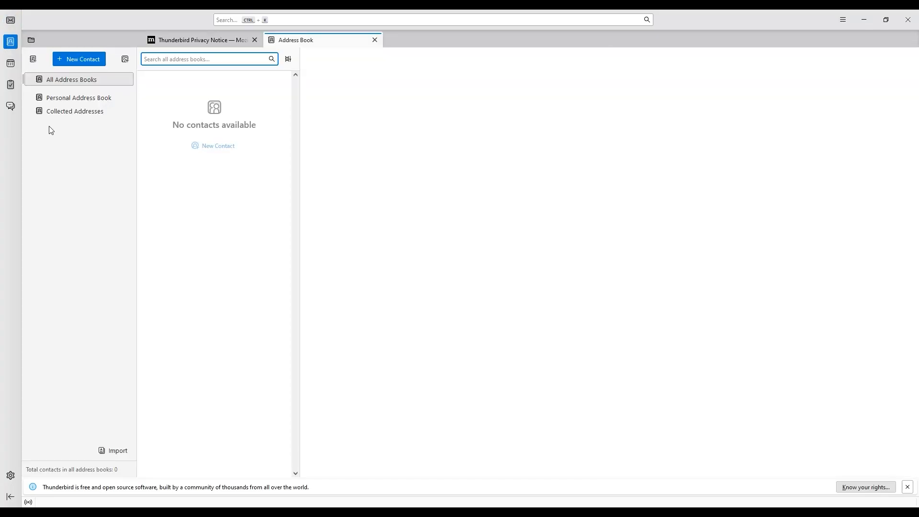
left_click(75, 111)
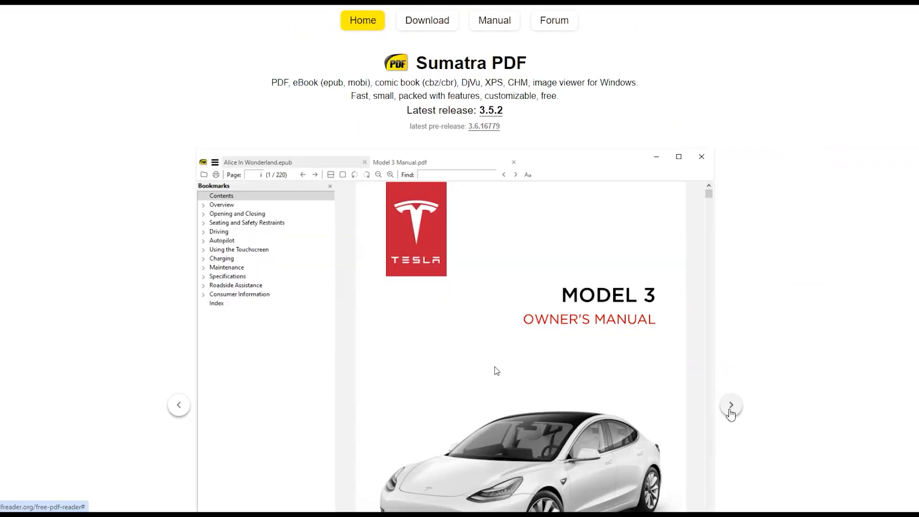
Step: Advance the site's screenshot gallery, then close Sumatra PDF's Resume tab to reach Home
left_click(258, 163)
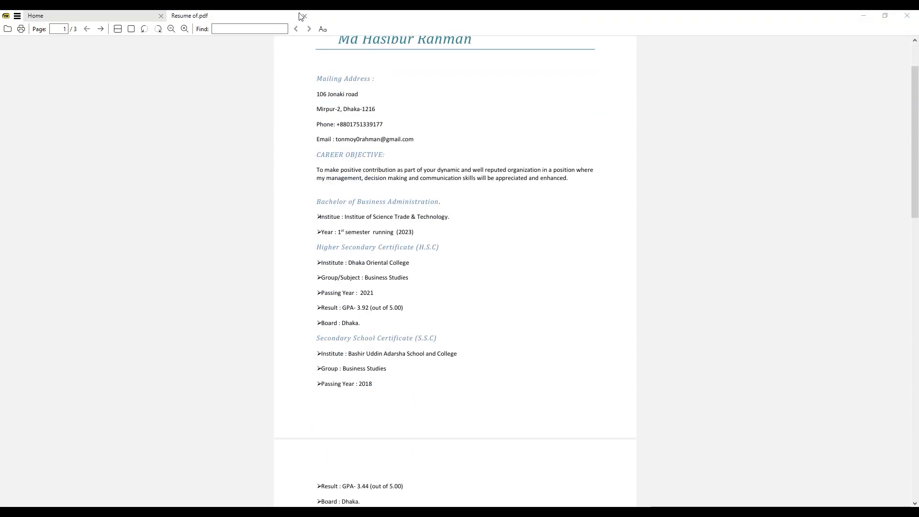
left_click(161, 15)
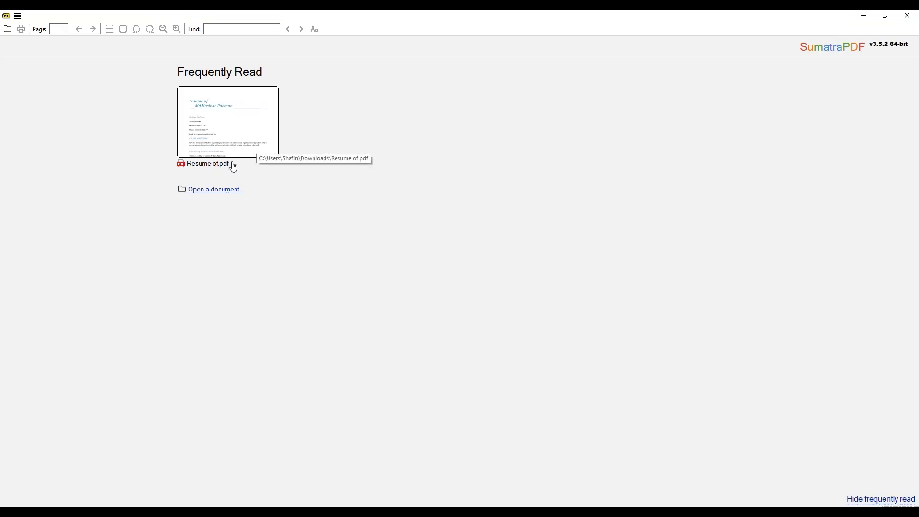
left_click(214, 190)
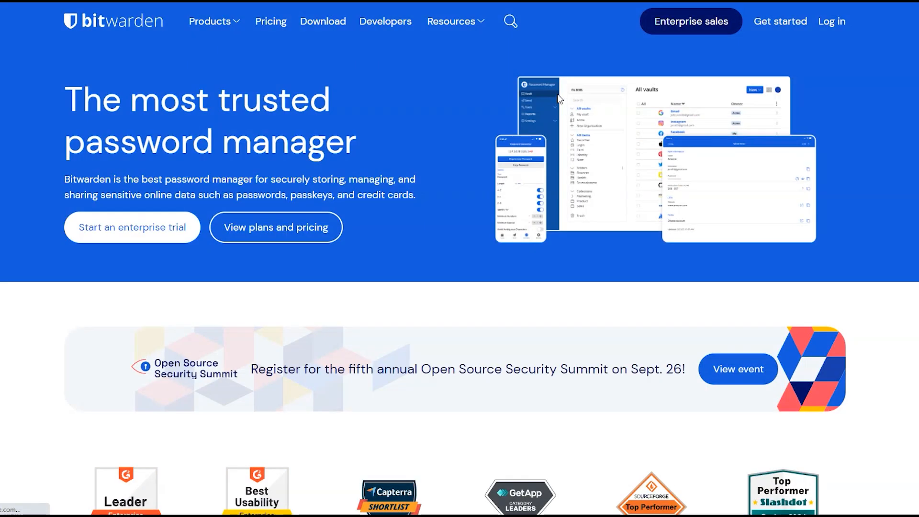
Step: Scroll down the bitwarden.com homepage to the Open Source Security Summit announcement
scroll("down", 3)
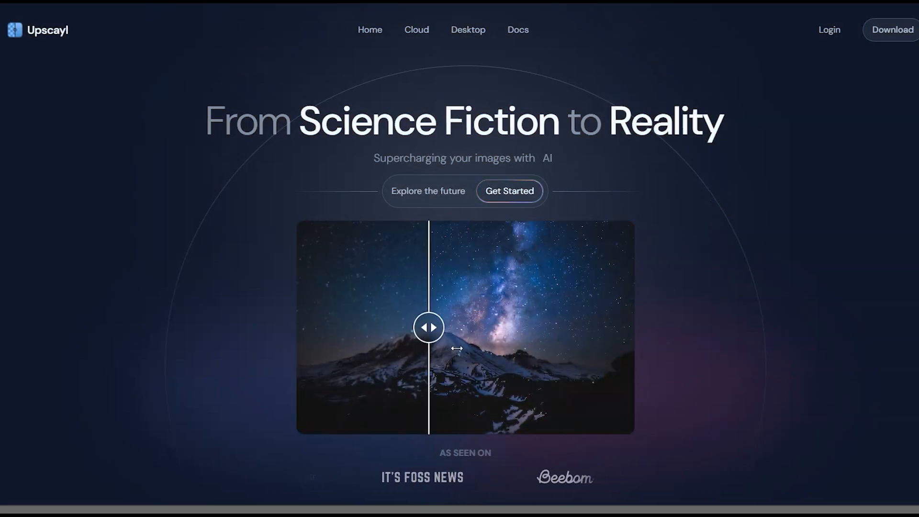
Step: Drag Upscayl's before/after slider left and right across the mountain night photo
left_click_drag(428, 327, 467, 326)
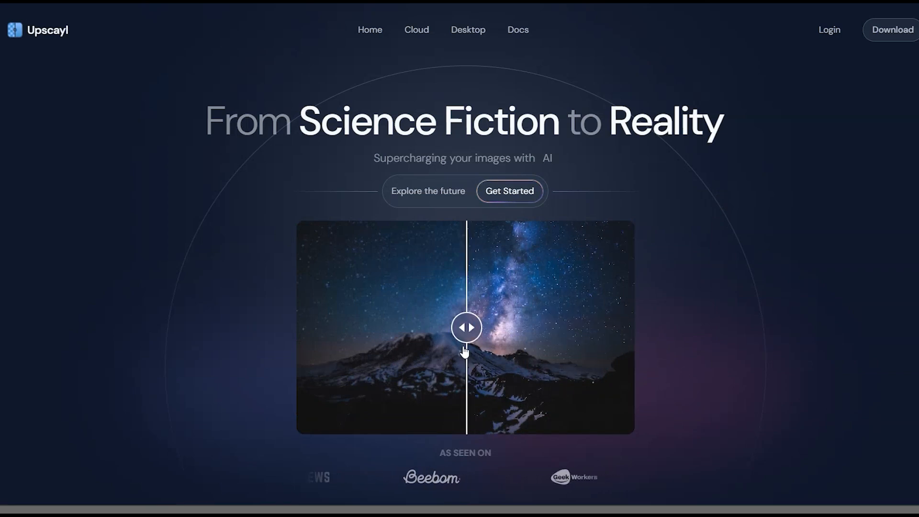
left_click_drag(465, 327, 630, 327)
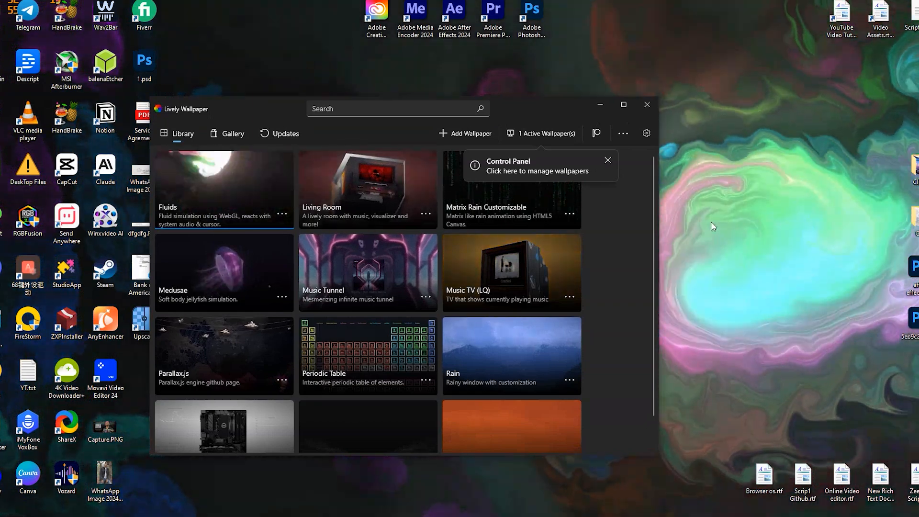
Step: Scroll through Lively Wallpaper's Library tab while the fluid wallpaper plays
scroll("down", 3)
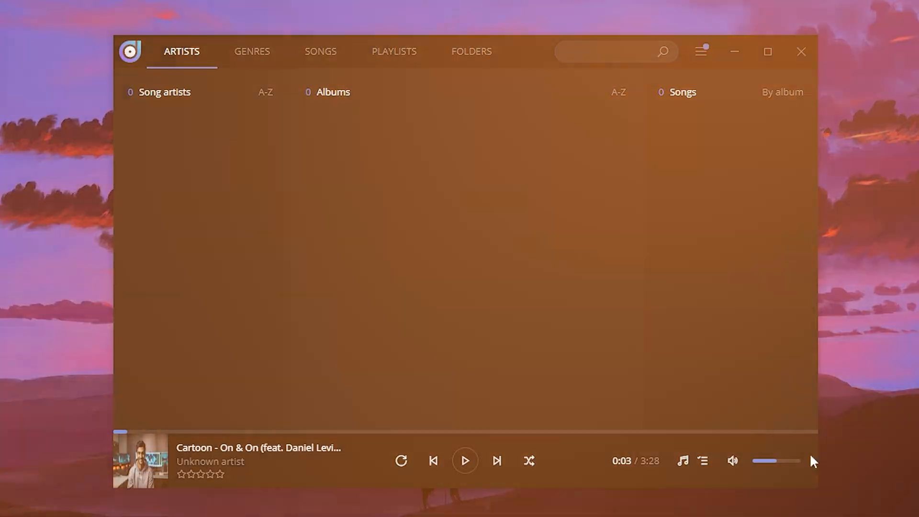
Step: Open Dopamine's Folders view and Settings, pick the orange accent, then view Advanced settings
left_click(471, 51)
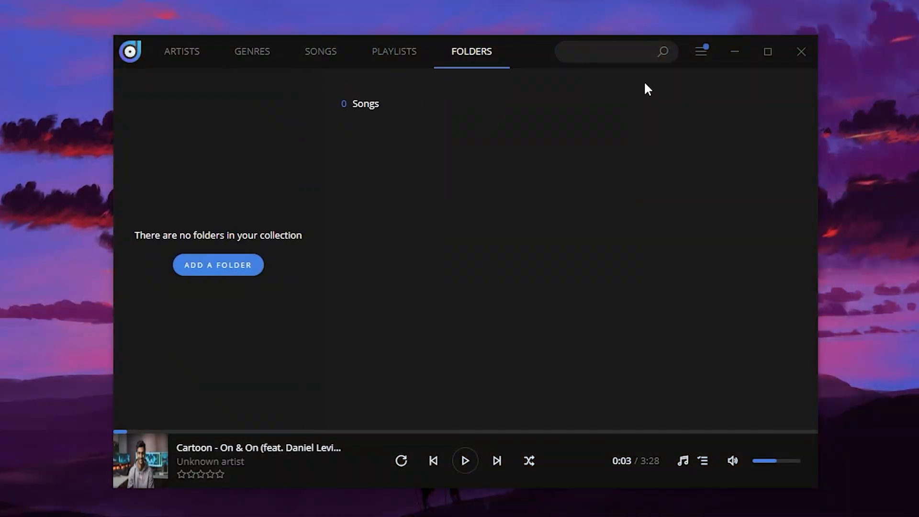
left_click(699, 52)
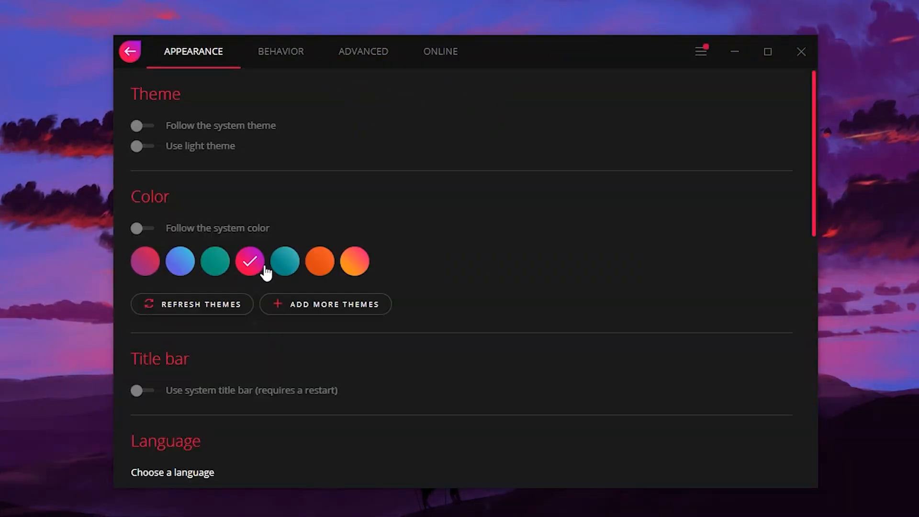
left_click(353, 261)
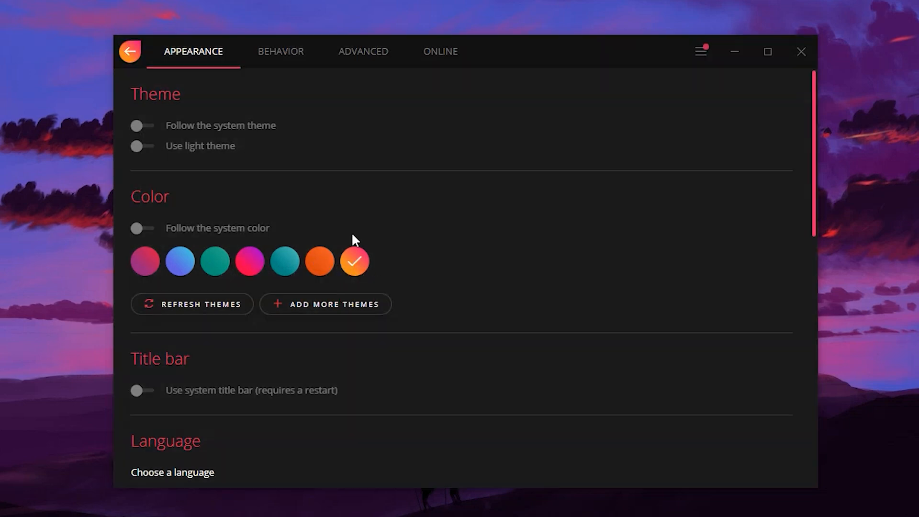
left_click(363, 52)
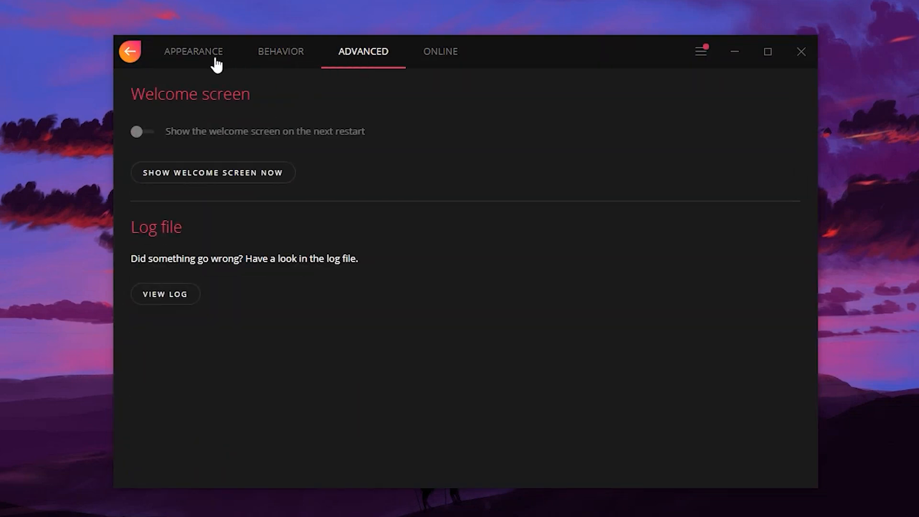
left_click(129, 51)
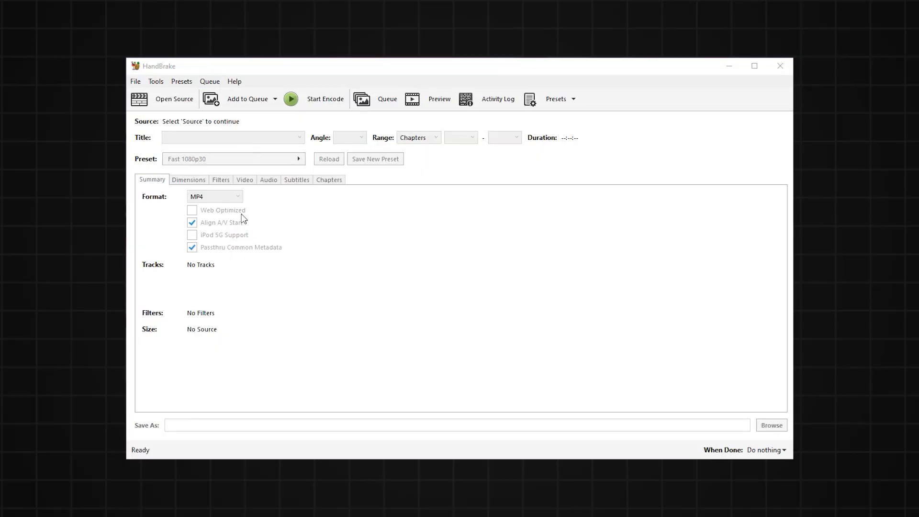
left_click(135, 81)
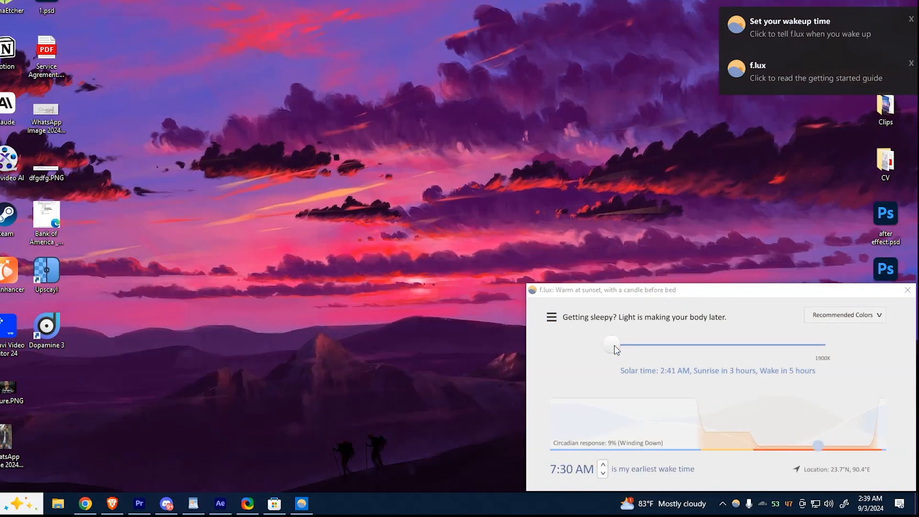
Step: Raise f.lux bedtime to 2650K, apply Reduce Eyestrain preset, then adjust to about 4100K
left_click_drag(611, 344, 645, 345)
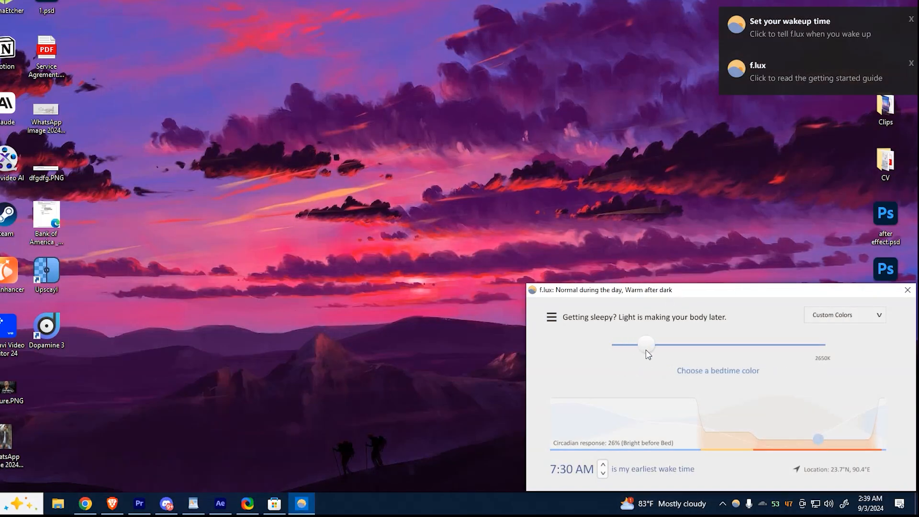
left_click(843, 315)
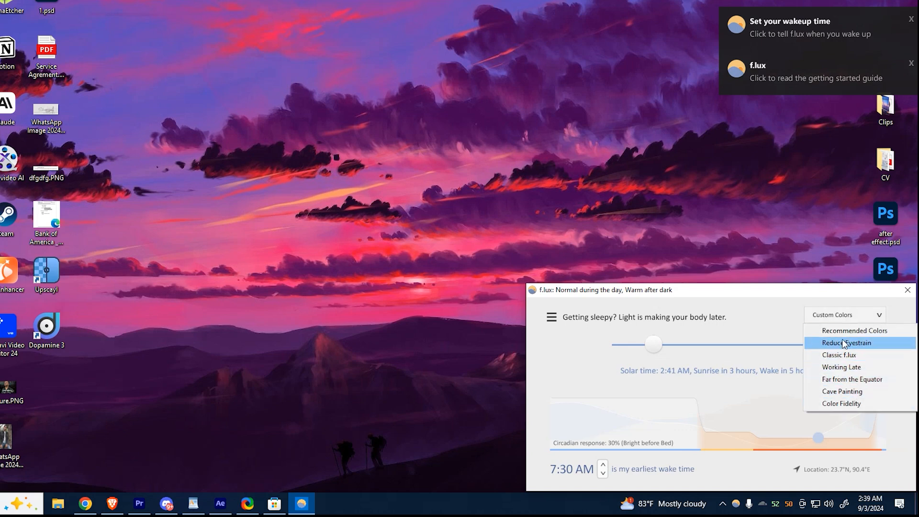
left_click(846, 343)
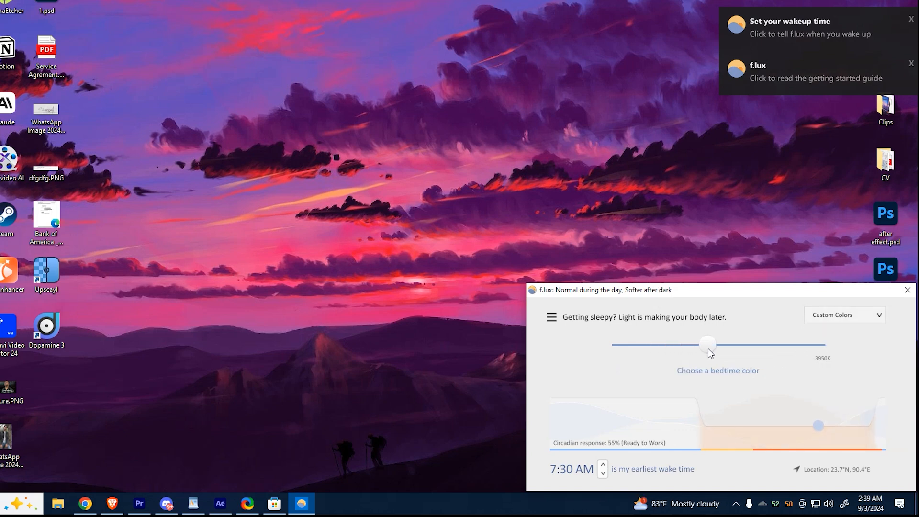
left_click_drag(707, 344, 720, 344)
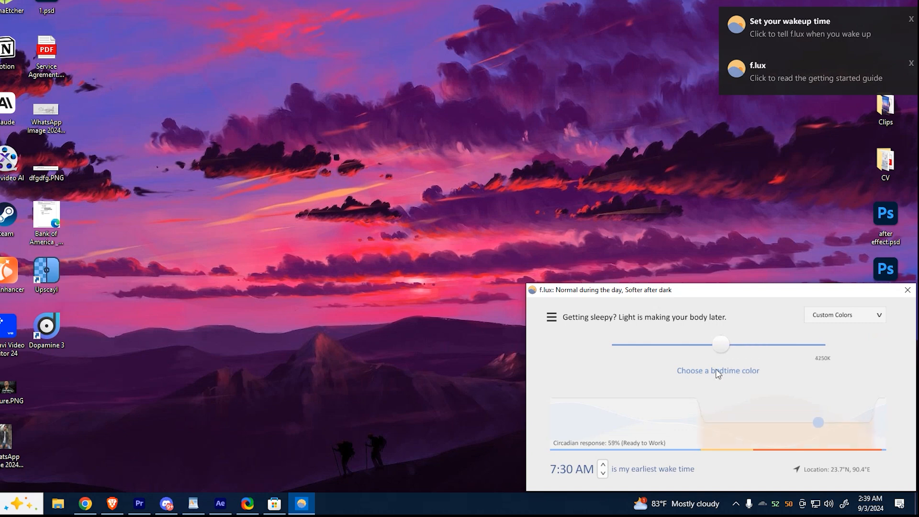
left_click(550, 317)
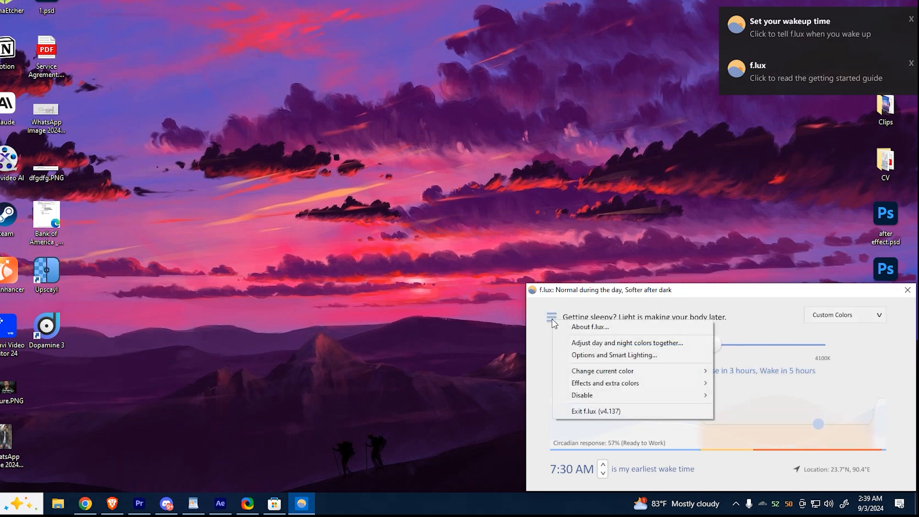
left_click(714, 344)
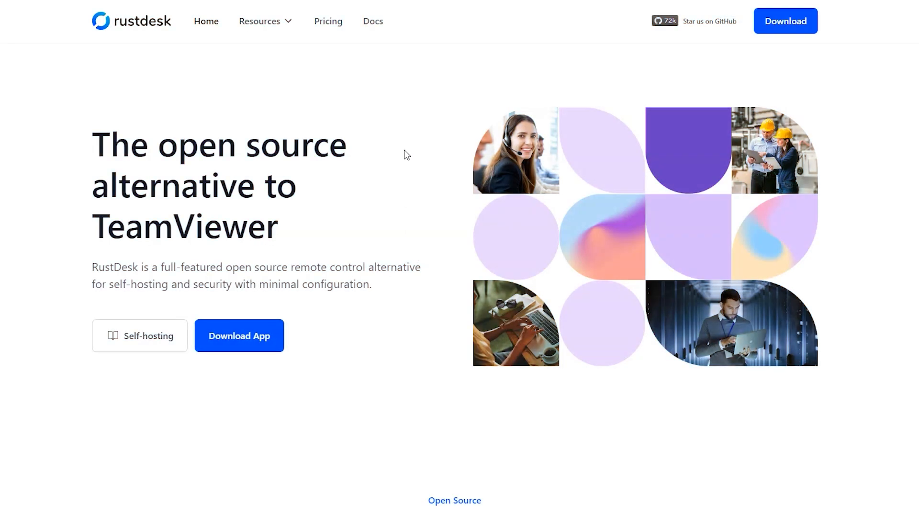
mouse_move(394, 144)
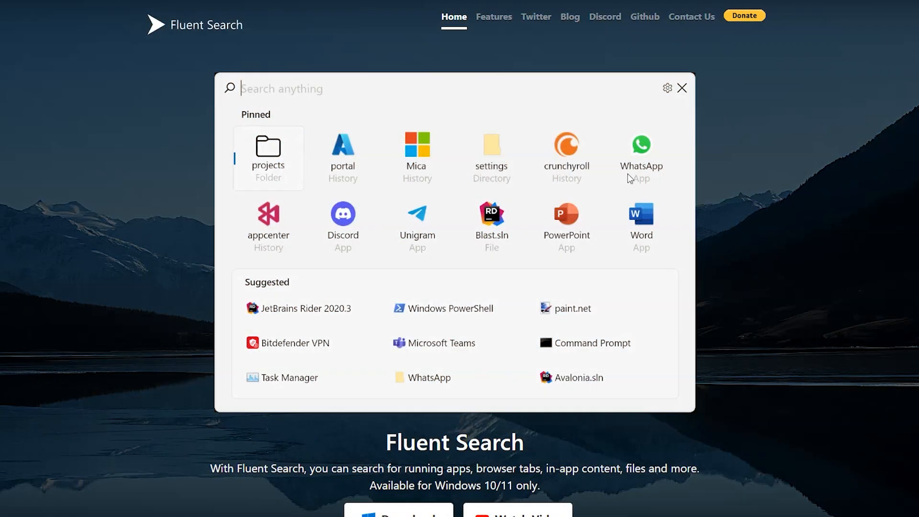
Step: Advance Fluent Search's welcome setup past the theme screen and refresh the plugin catalogue
scroll("down", 3)
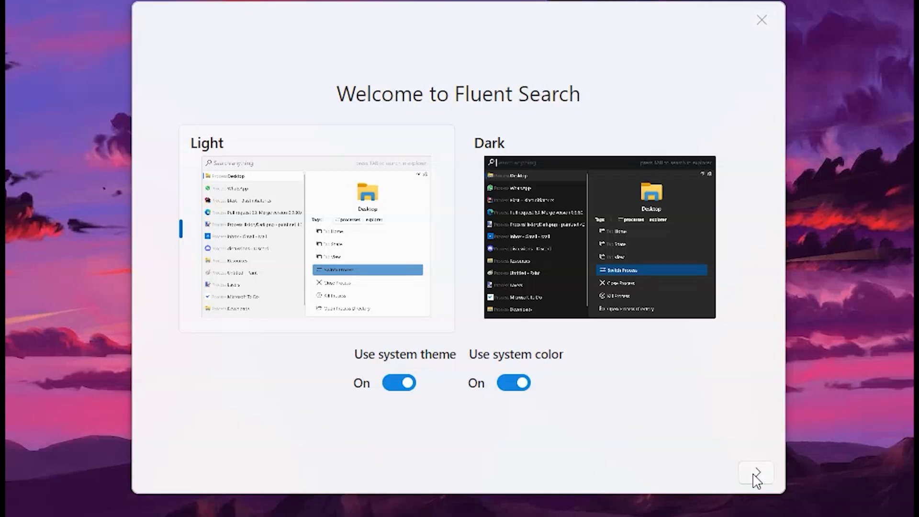
left_click(755, 472)
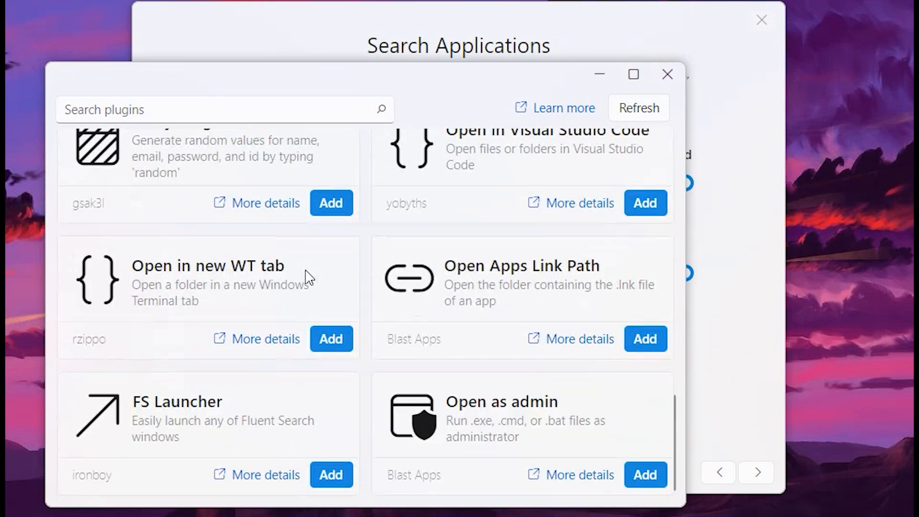
left_click(638, 108)
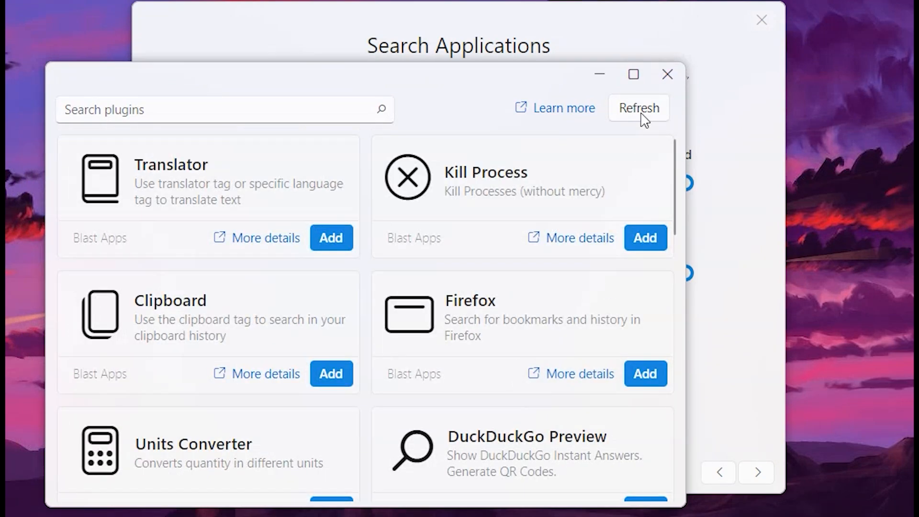